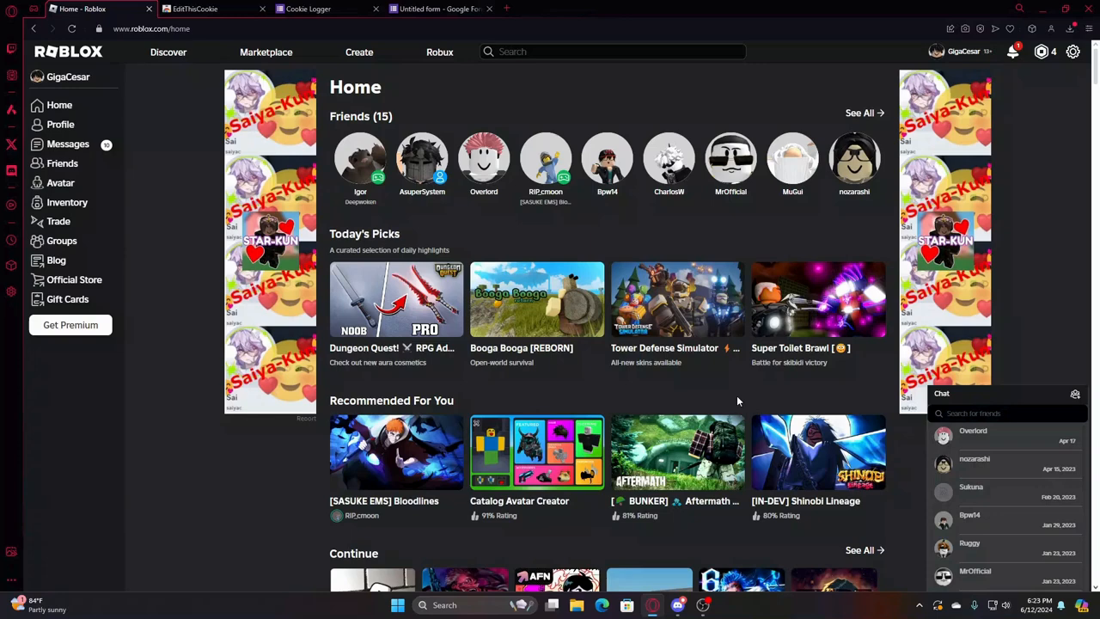
# - Show the EditThisCookie Chrome Web Store listing, already added to the browser
pyautogui.click(206, 9)
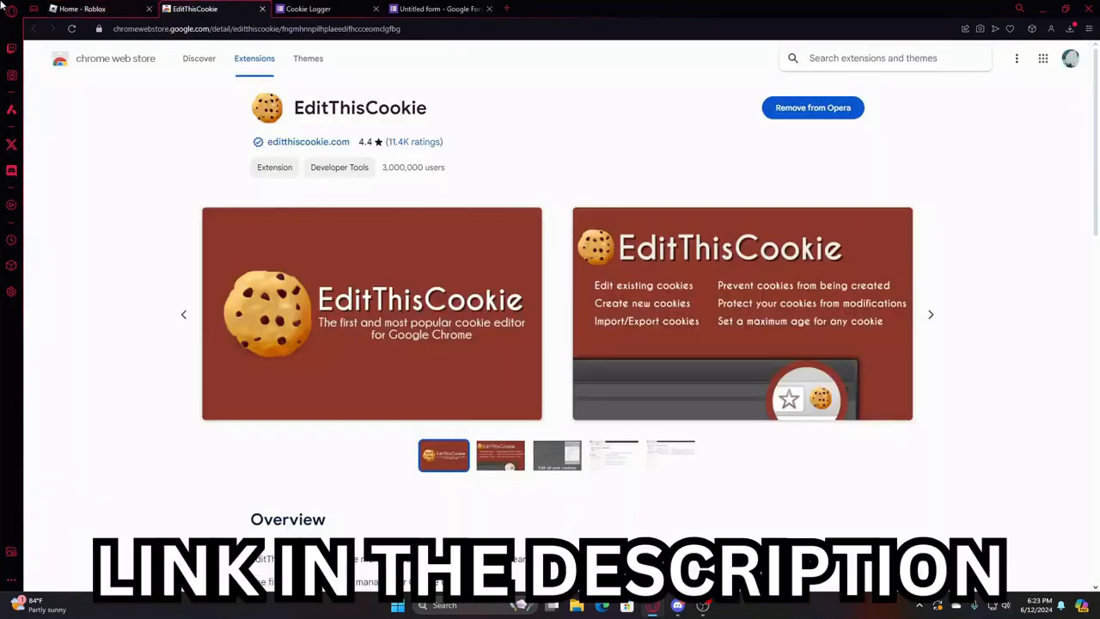
# - Return to the 'Home - Roblox' tab showing the friends list
pyautogui.click(81, 8)
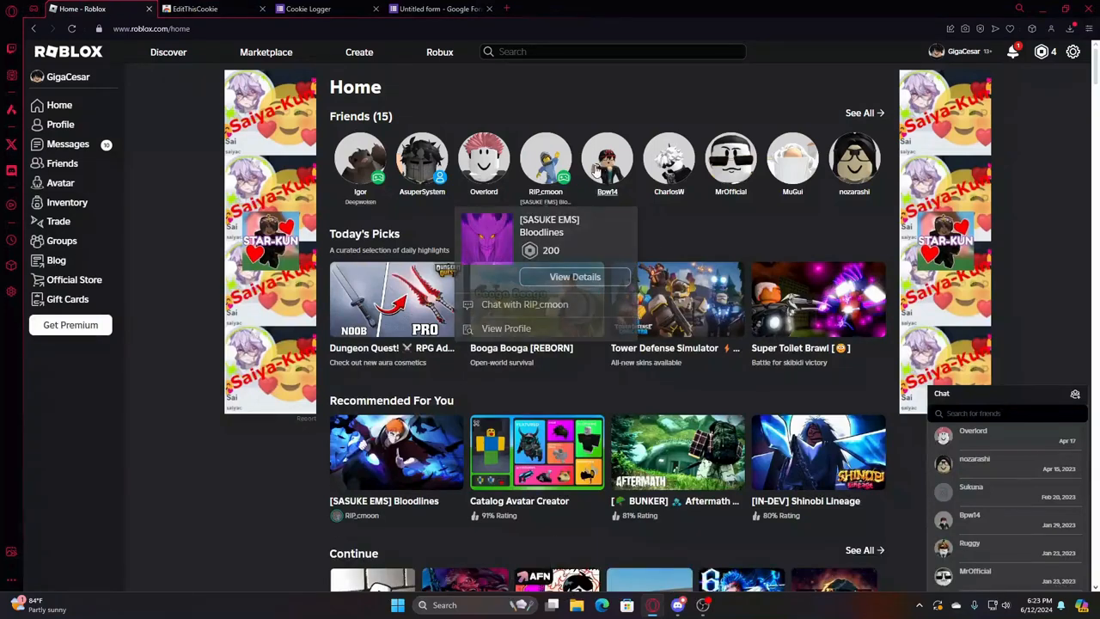
pyautogui.moveTo(515, 187)
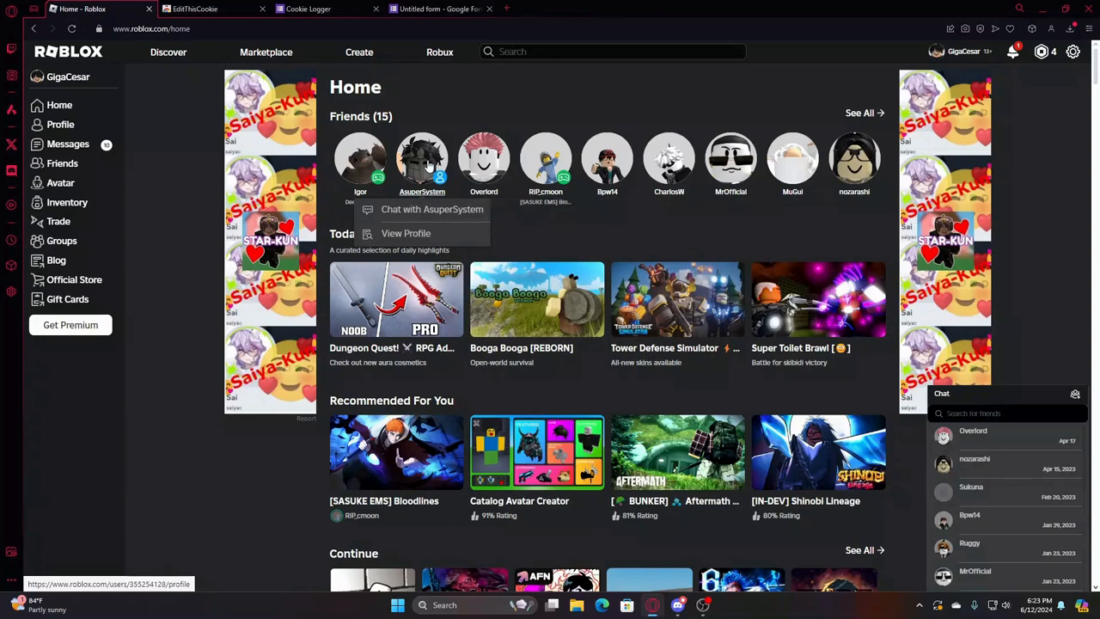
pyautogui.click(405, 233)
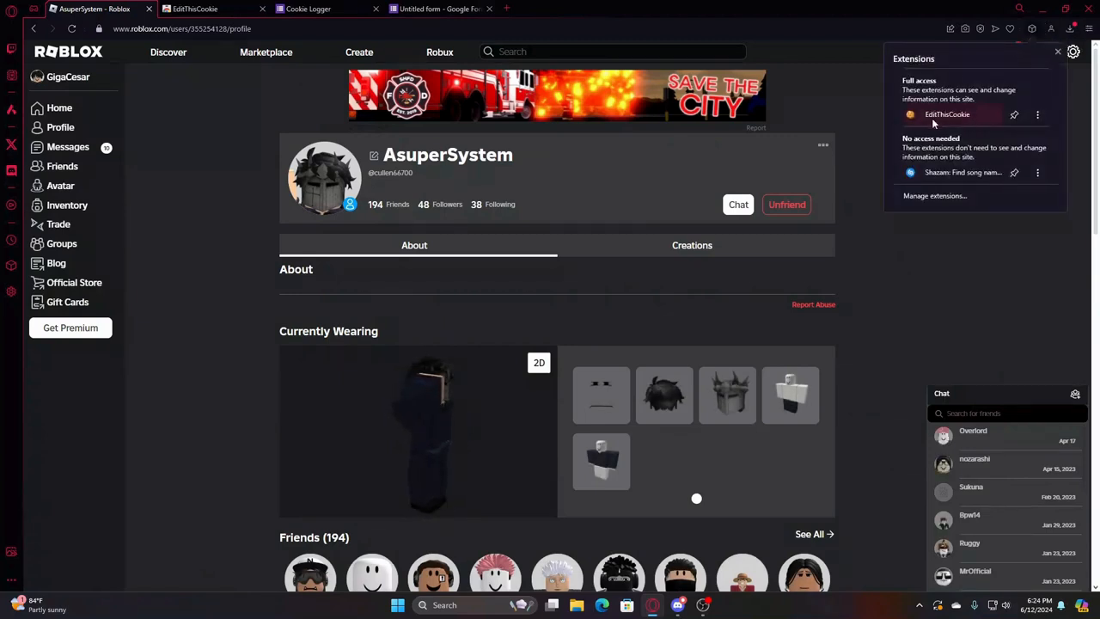
pyautogui.click(946, 115)
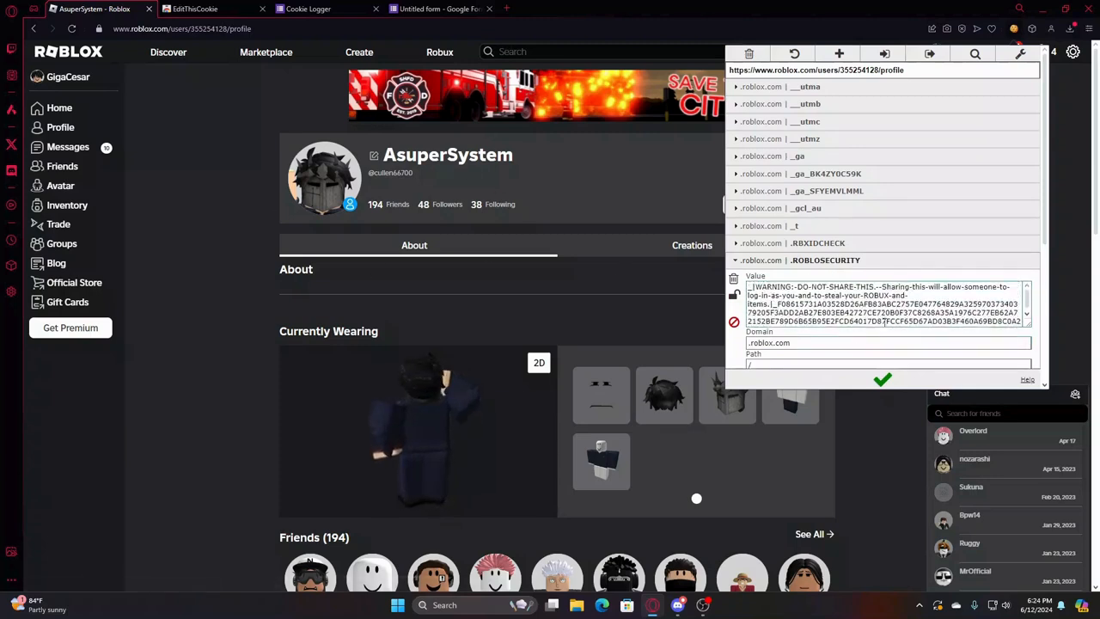
pyautogui.click(1013, 29)
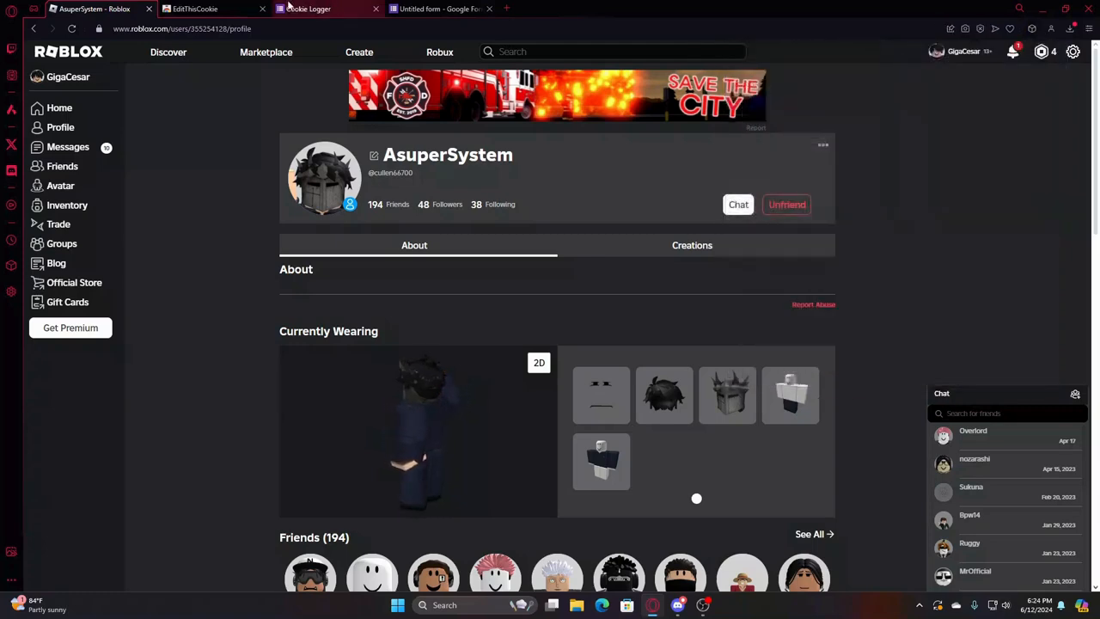
pyautogui.click(310, 8)
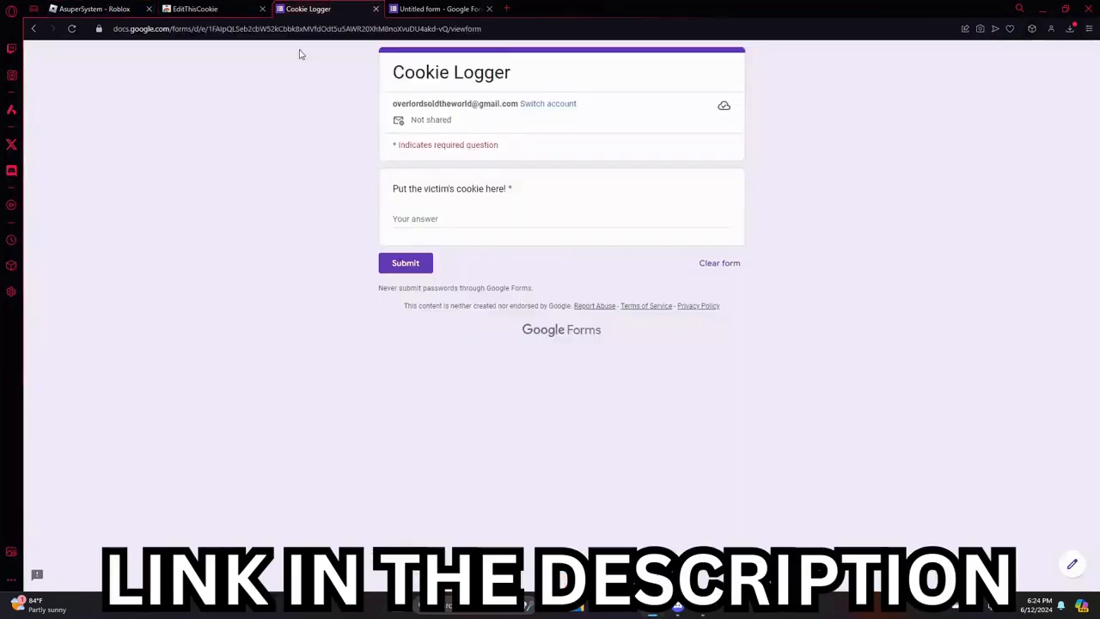
pyautogui.doubleClick(447, 189)
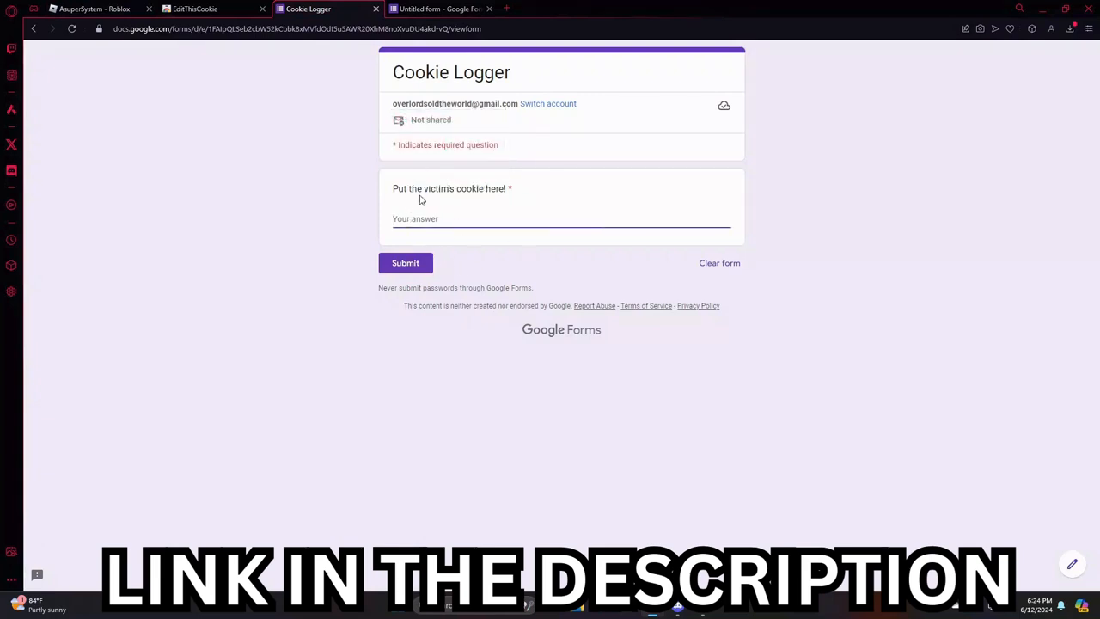
pyautogui.click(94, 8)
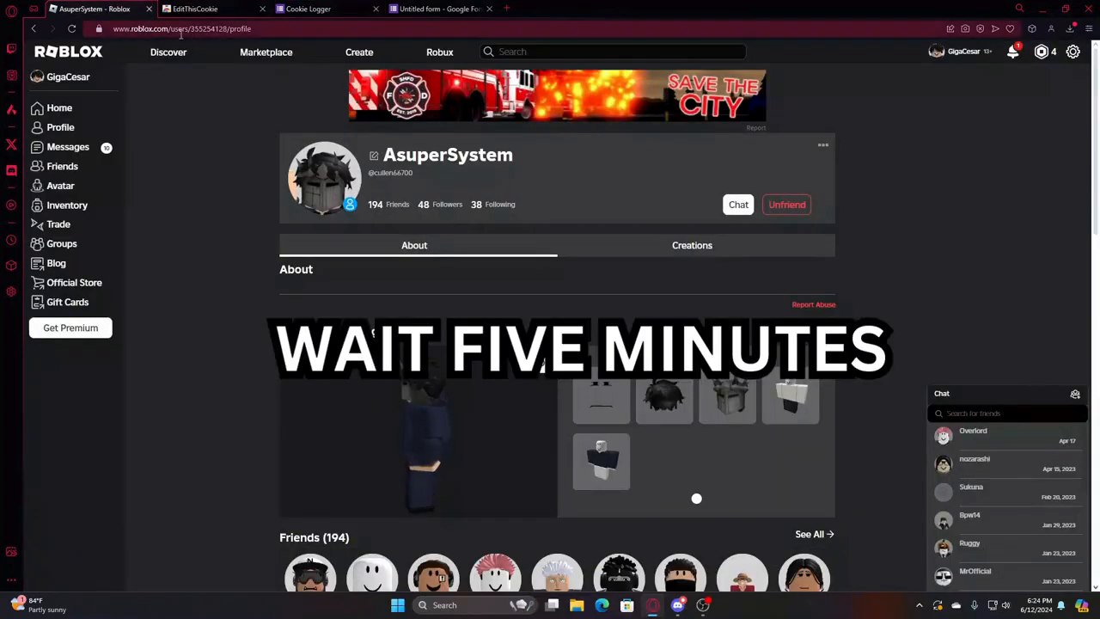